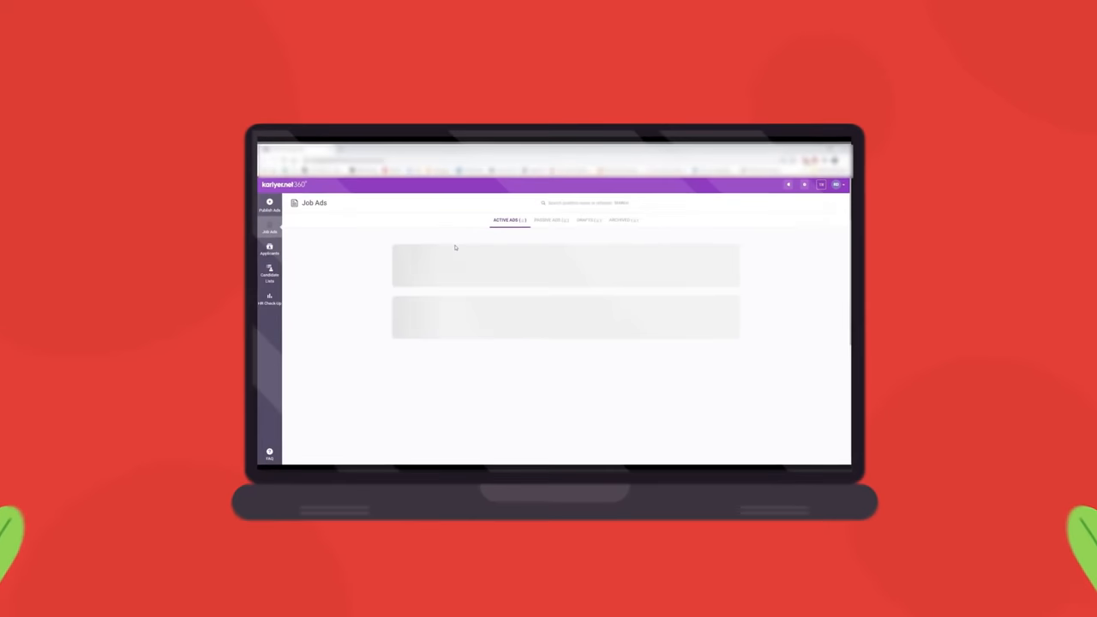
# Step: View the Applications page with its candidate search filters from the Job Ads section
pyautogui.click(269, 248)
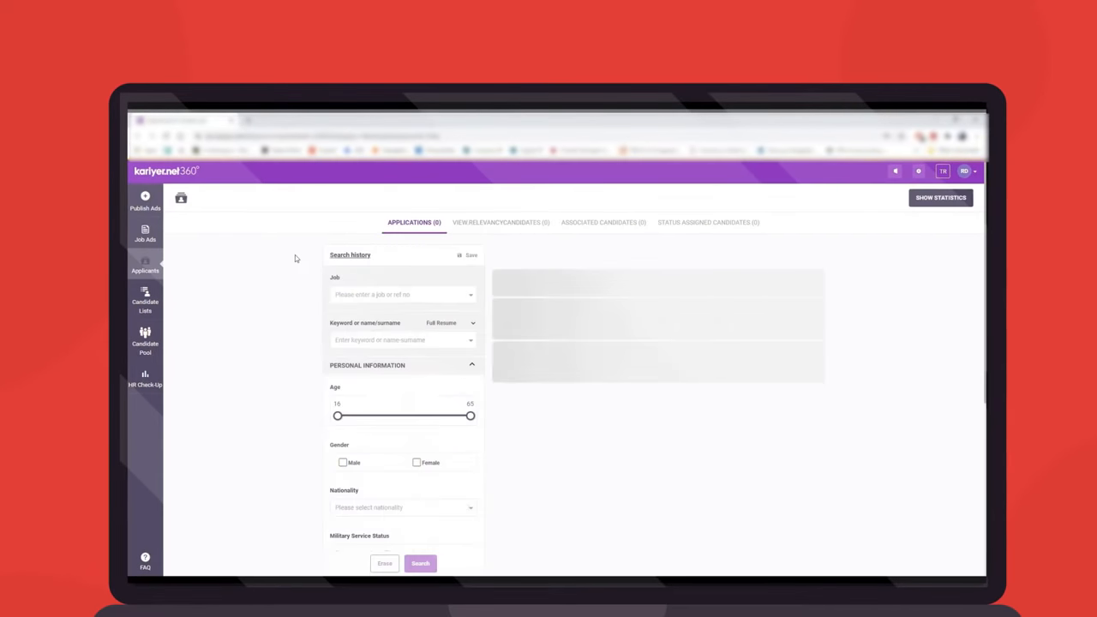
pyautogui.click(420, 562)
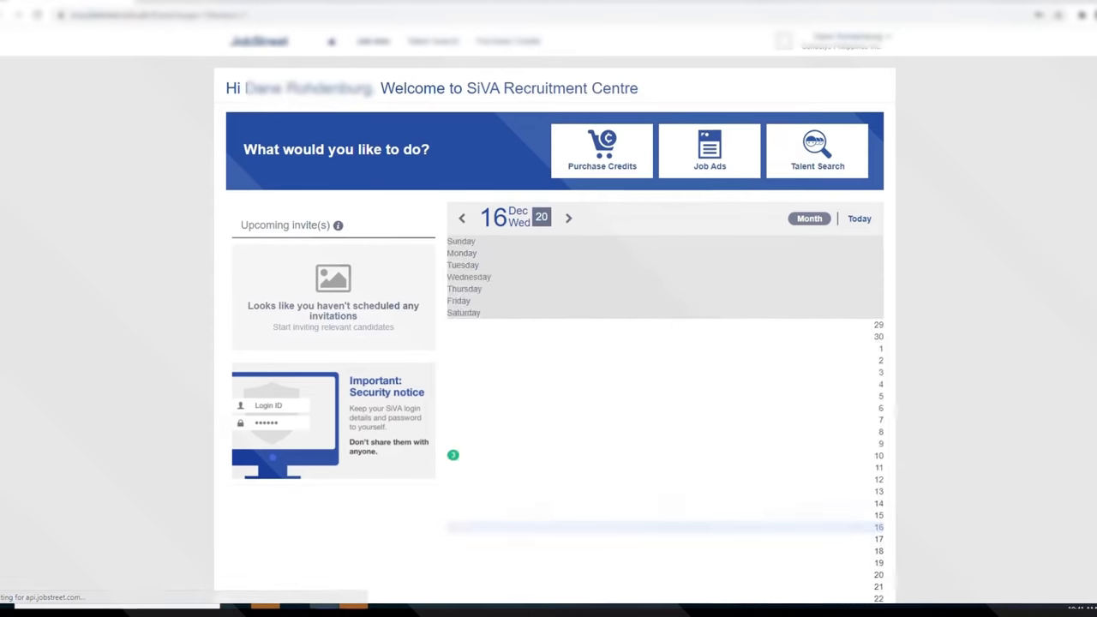
pyautogui.click(710, 151)
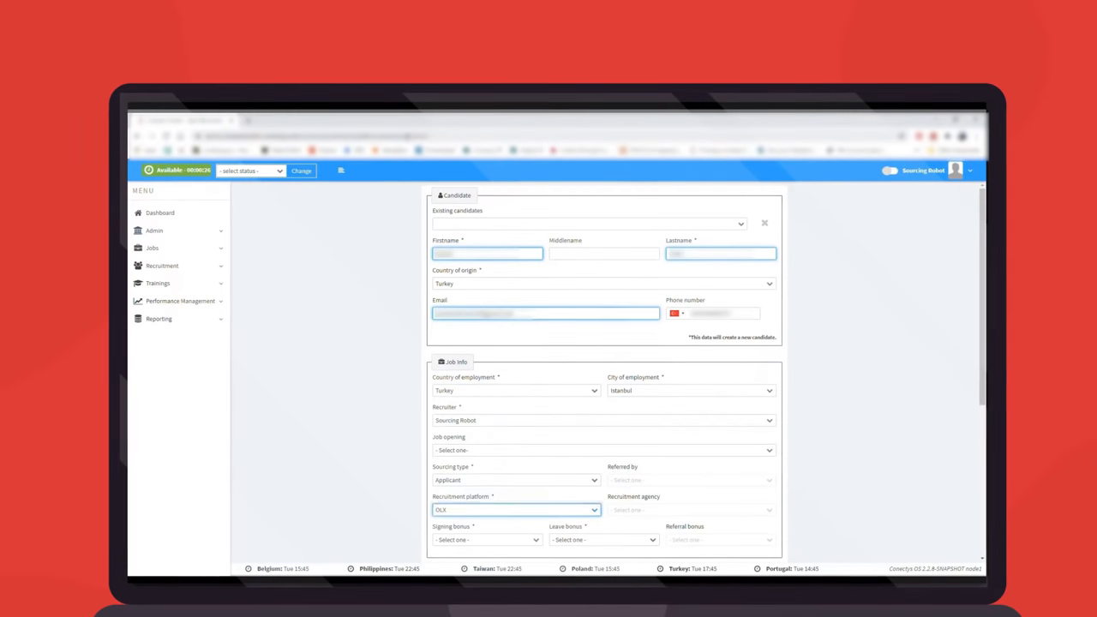
# Step: Search the candidate list for pending, not-contacted candidates and manage one candidate's Resume files
pyautogui.scroll(-3)
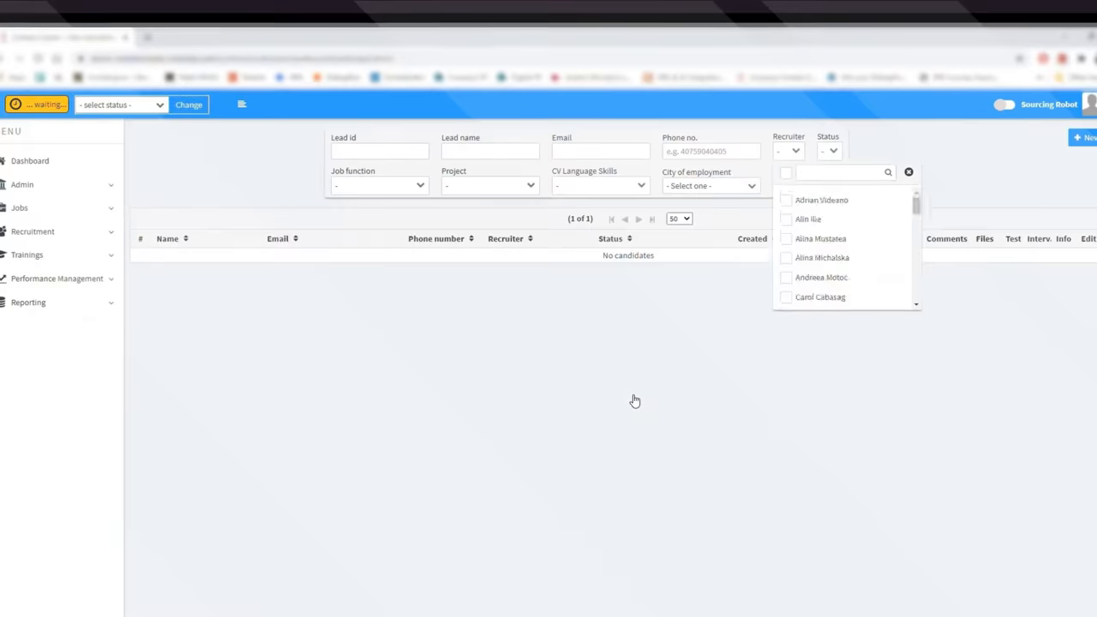
pyautogui.click(806, 185)
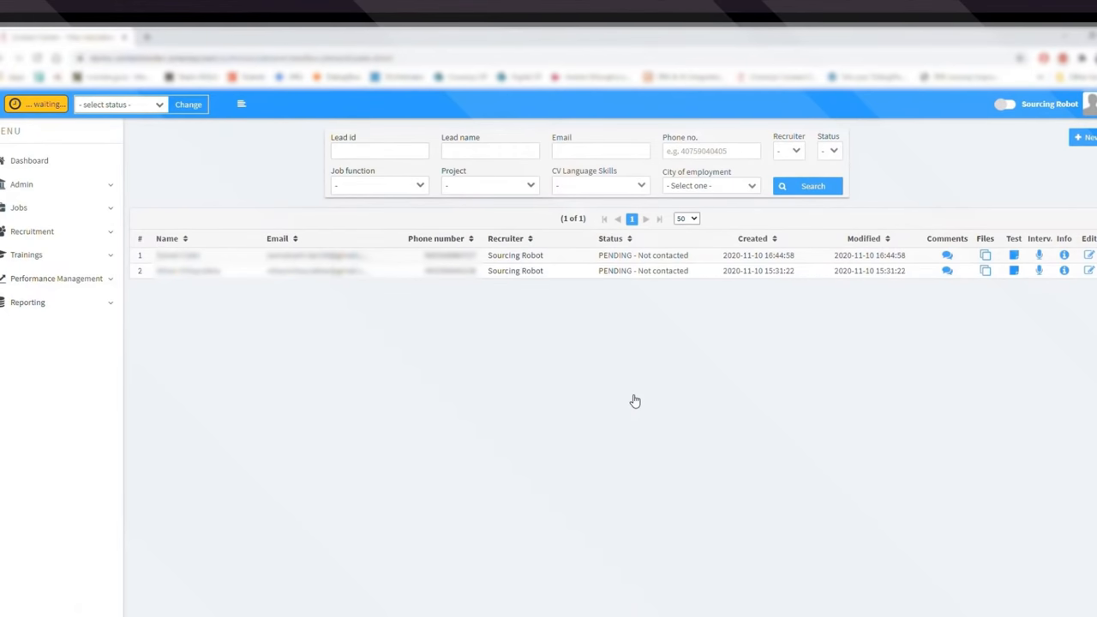
pyautogui.click(984, 254)
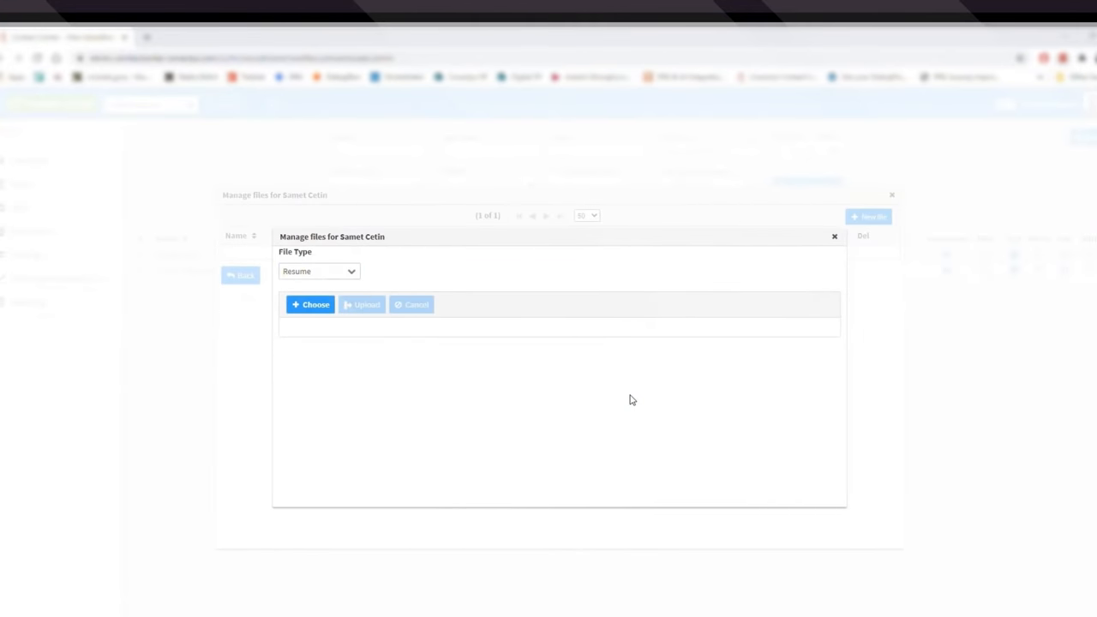